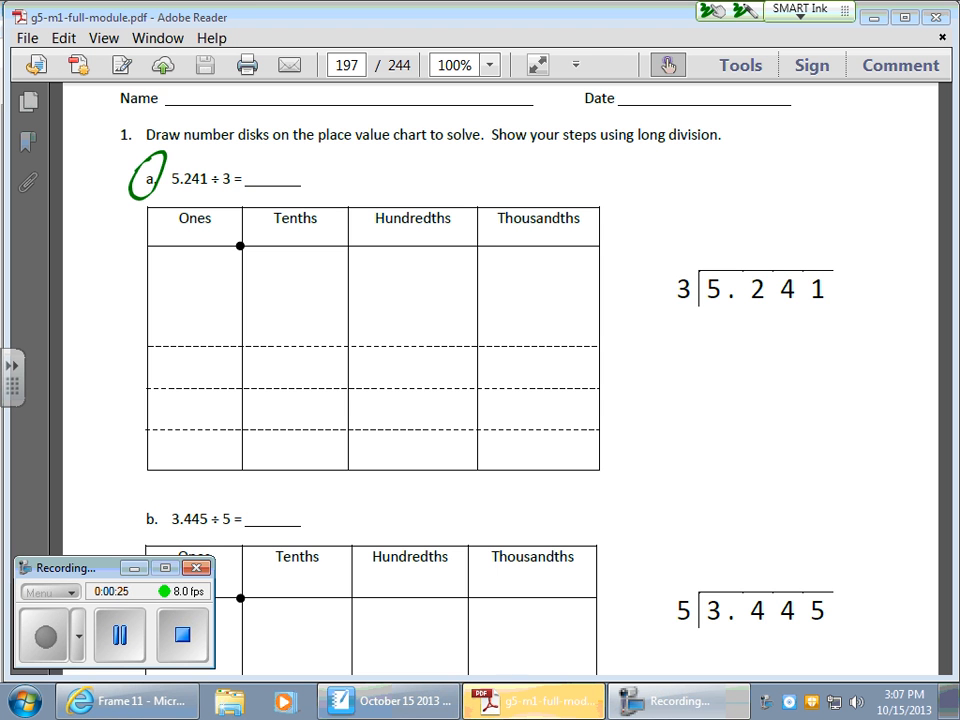
Circle part a and draw five disks in the Ones column of the place value chart.
click(172, 264)
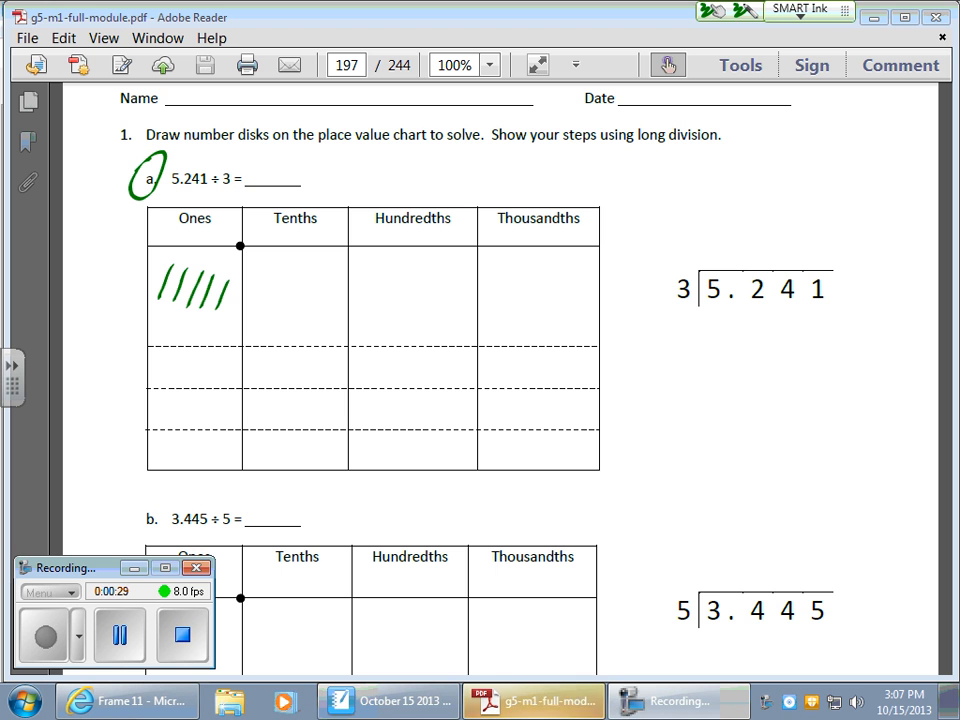
drag(272, 270, 278, 304)
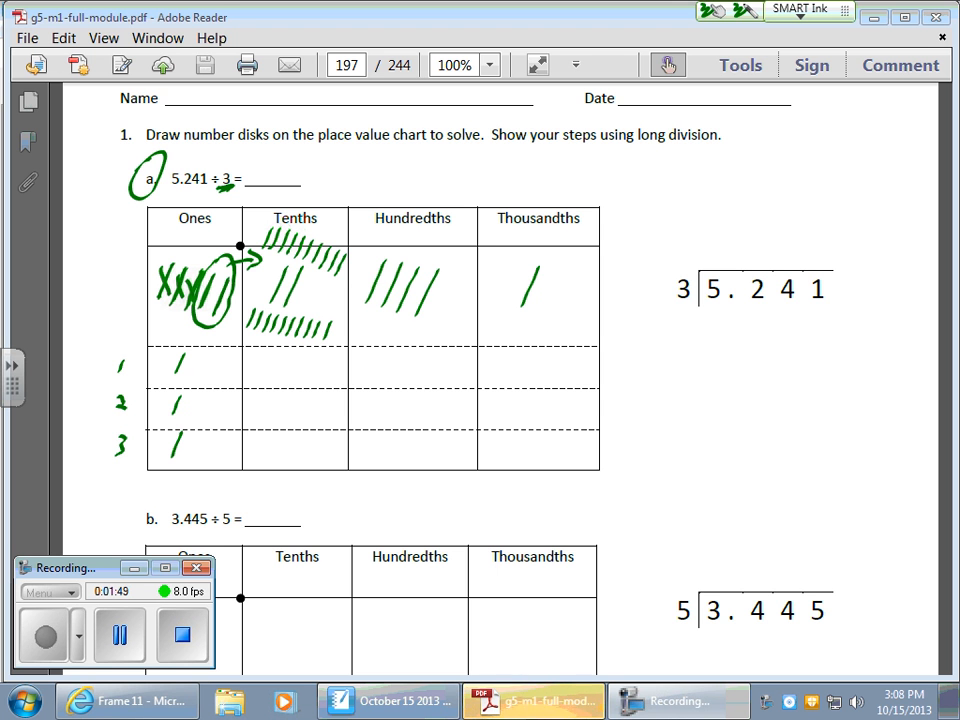
Share the tenths disks among the three rows, circling the leftover tenth for regrouping as hundredths.
drag(250, 370, 304, 360)
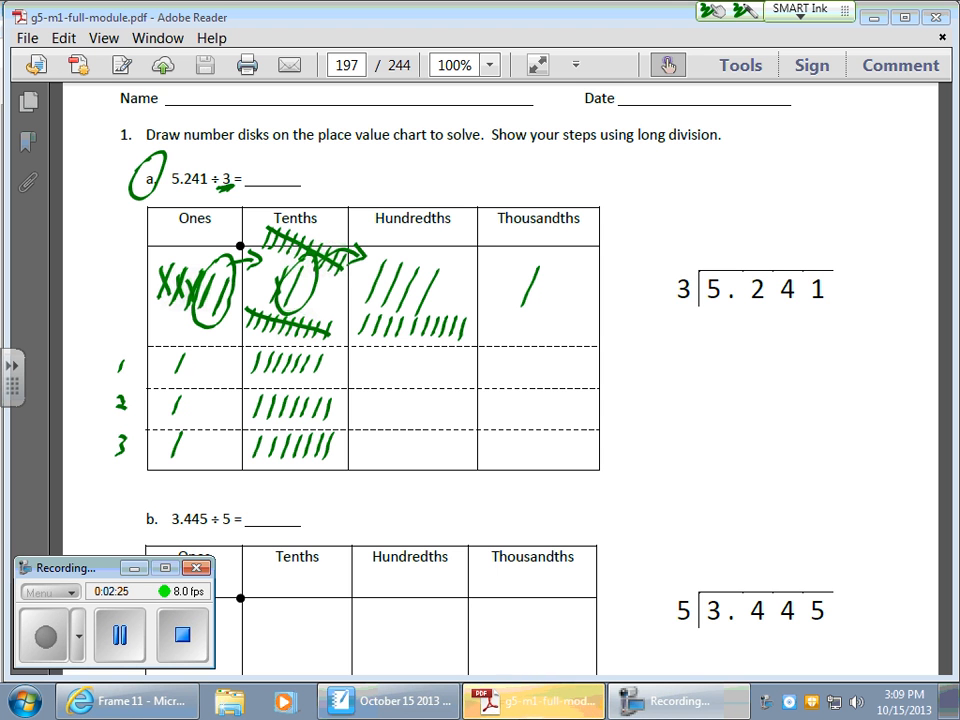
Share hundredths four per row, cross out the used disks and arrow the leftover two toward Thousandths.
drag(376, 356, 400, 376)
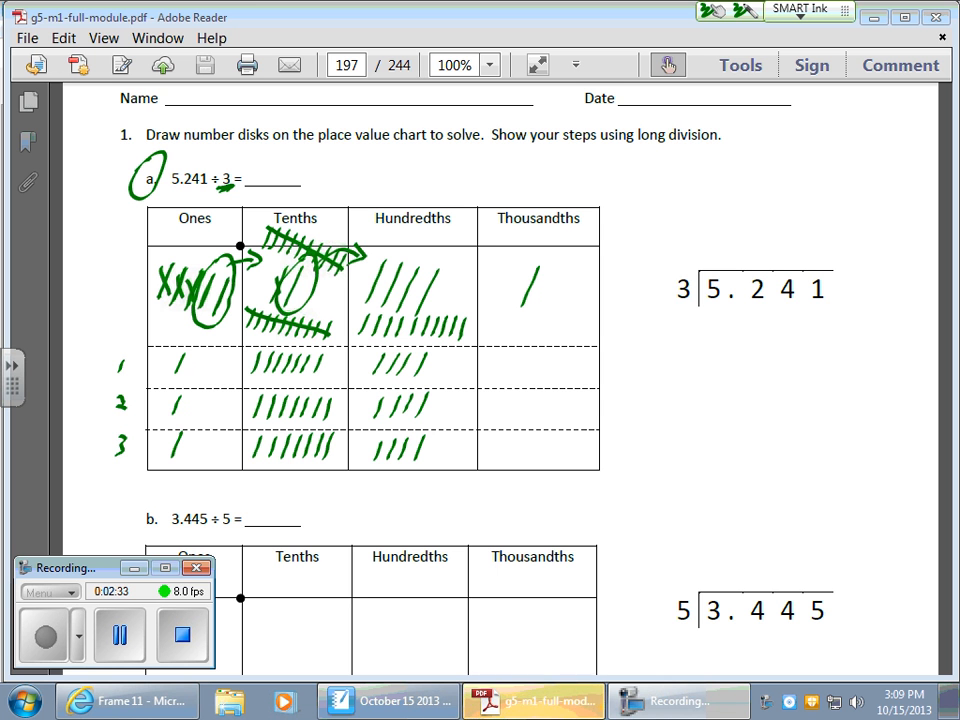
drag(370, 276, 404, 296)
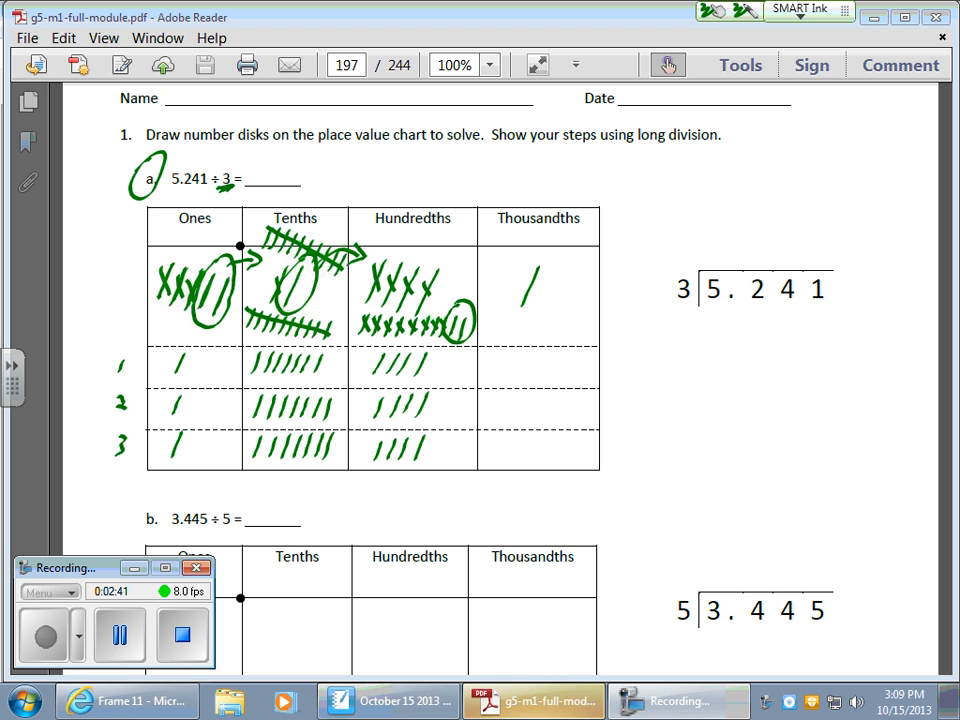
drag(460, 304, 500, 278)
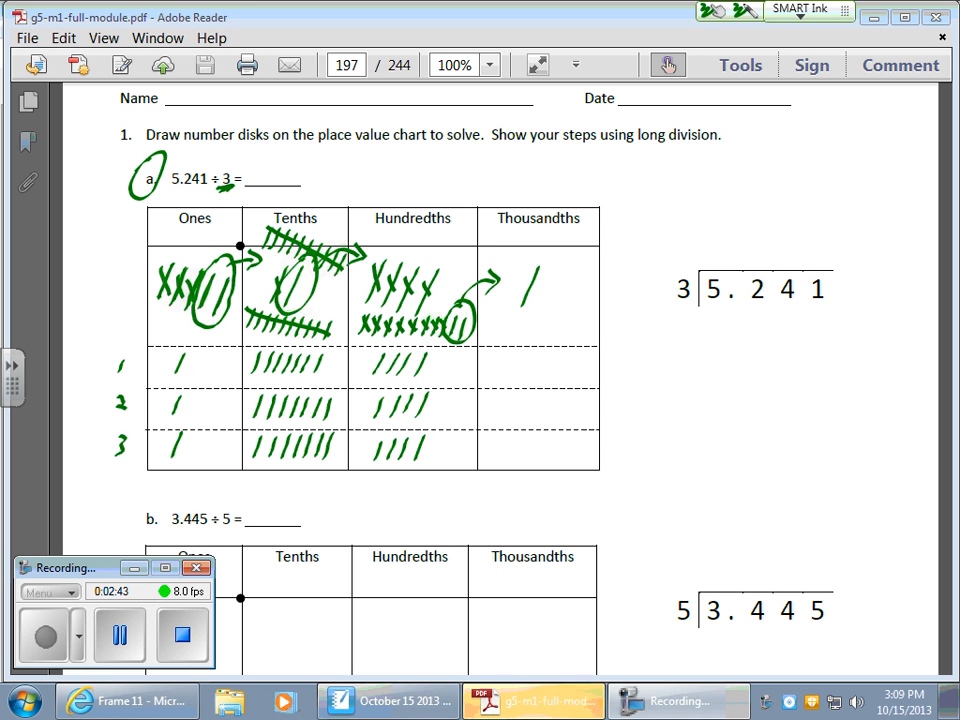